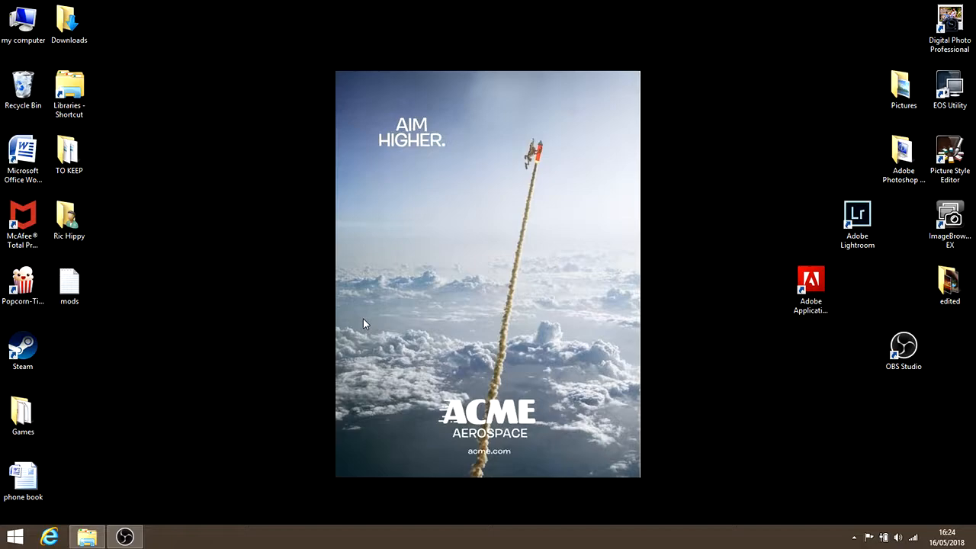
{"action": "mouse_move", "coordinate": [160, 476]}
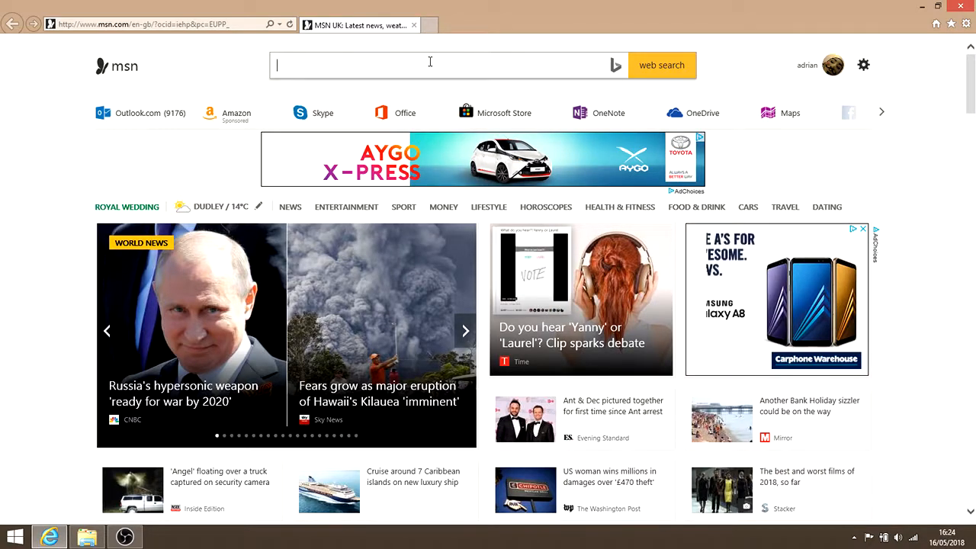
- Search for spacedock, go to the site and enter its Kerbal Space Program mods section
{"action": "type", "text": "spacedocks"}
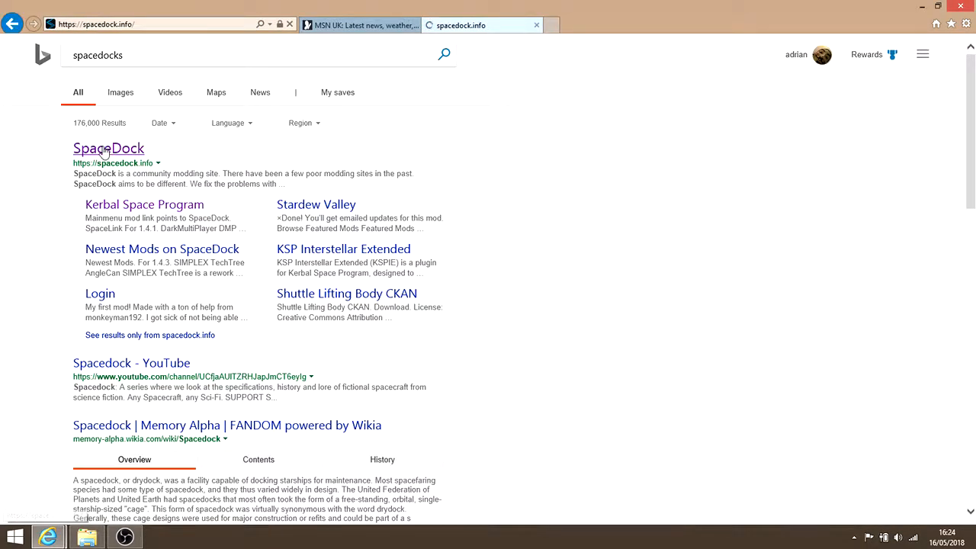
{"action": "left_click", "coordinate": [108, 148]}
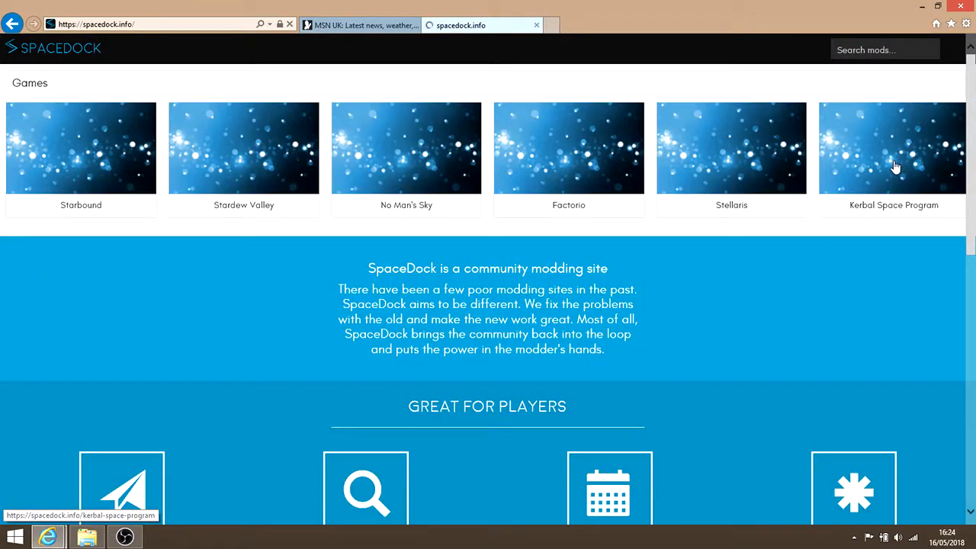
{"action": "left_click", "coordinate": [893, 148]}
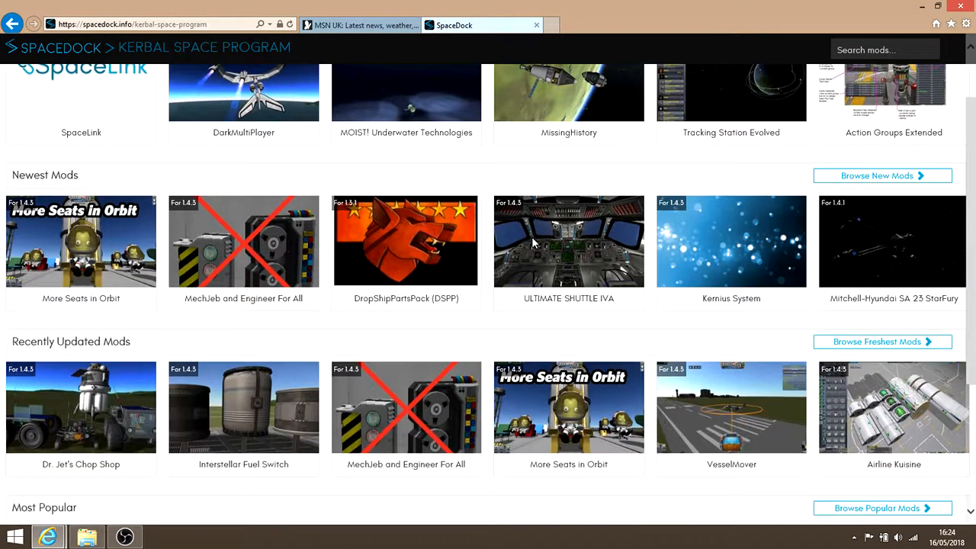
- Browse the recently updated mods and open the OPT Reconfig mod page
{"action": "scroll", "scroll_direction": "down", "scroll_amount": 3}
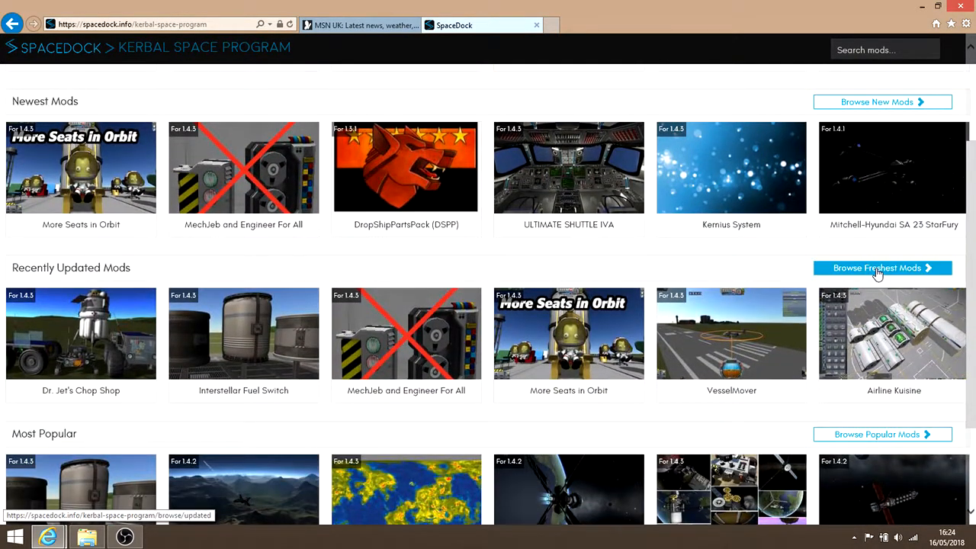
{"action": "left_click", "coordinate": [881, 268]}
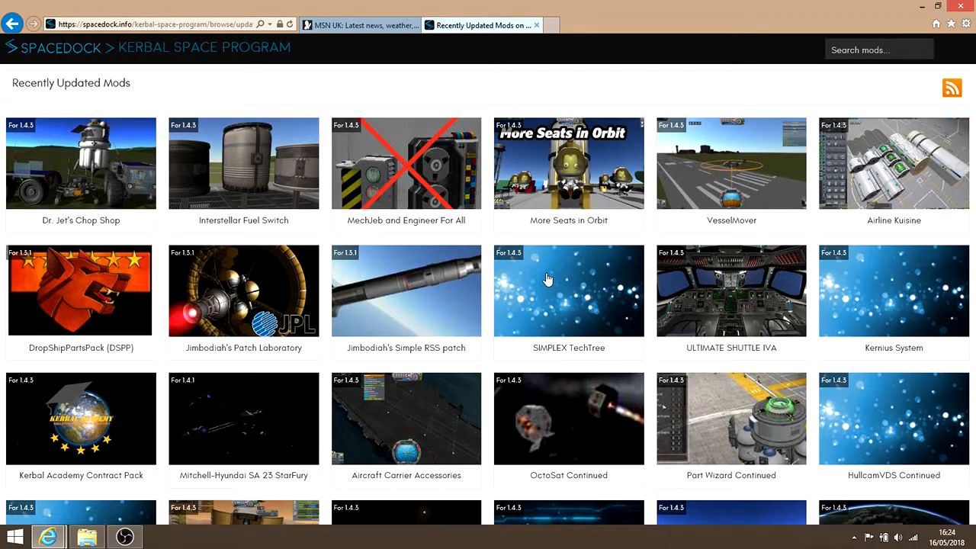
{"action": "scroll", "scroll_direction": "down", "scroll_amount": 3}
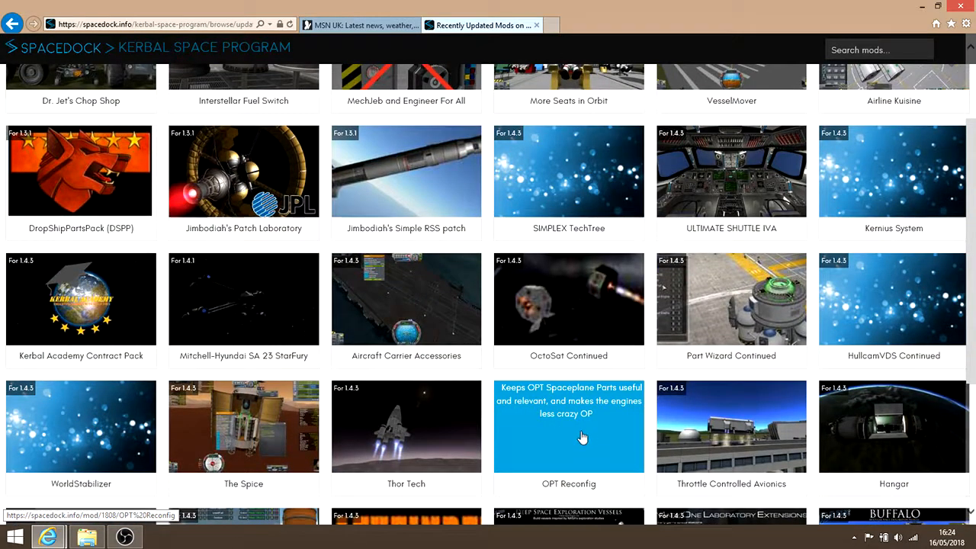
{"action": "left_click", "coordinate": [567, 427]}
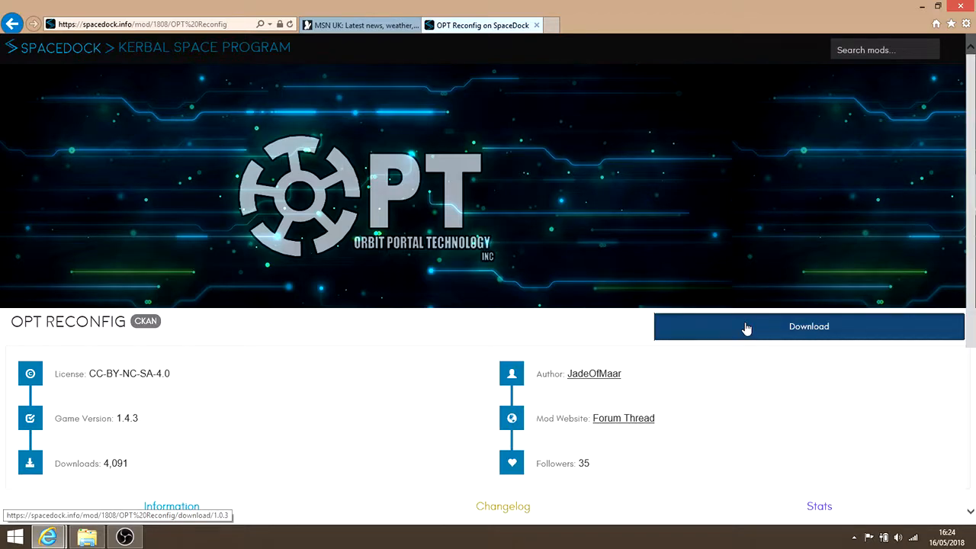
- Download and save the OPT Reconfig zip, then close Internet Explorer with all its tabs
{"action": "left_click", "coordinate": [808, 326]}
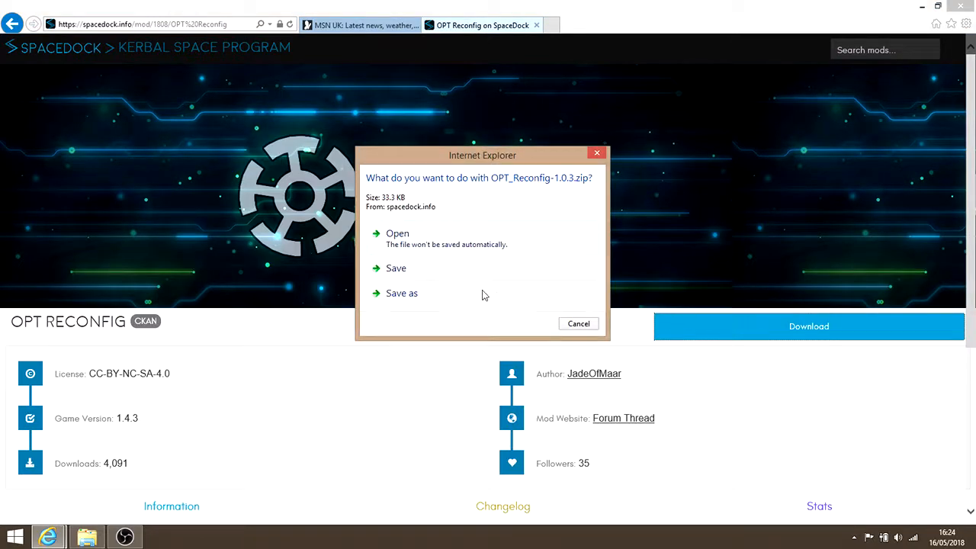
{"action": "left_click", "coordinate": [396, 268]}
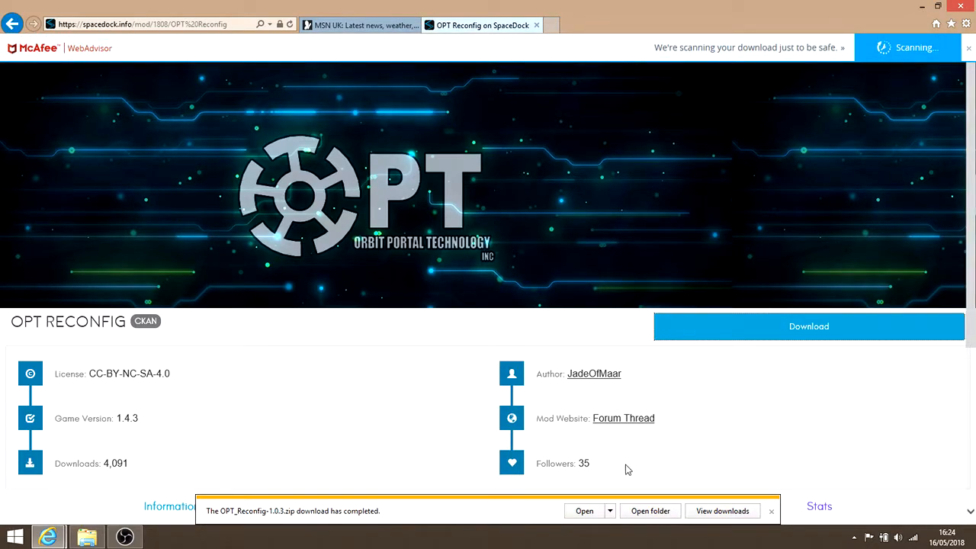
{"action": "mouse_move", "coordinate": [961, 78]}
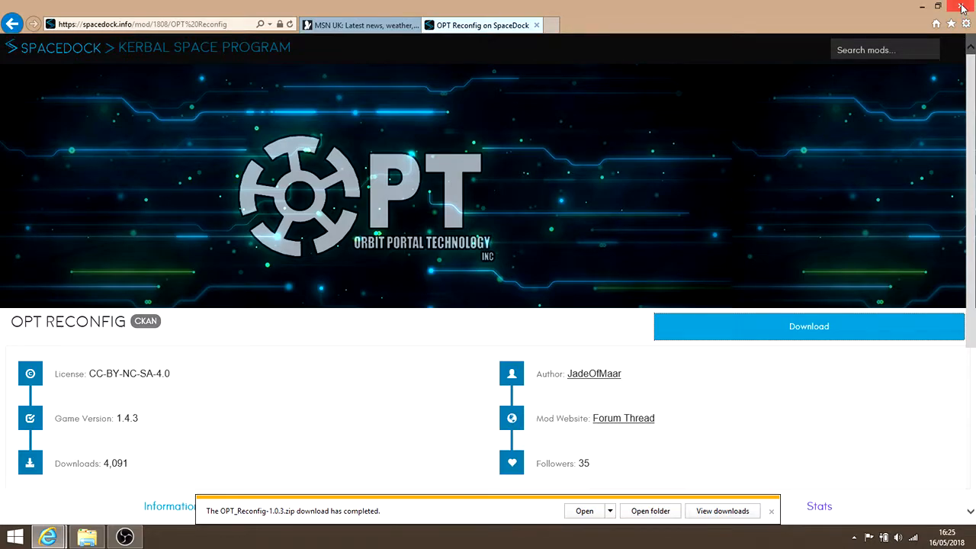
{"action": "left_click", "coordinate": [961, 6]}
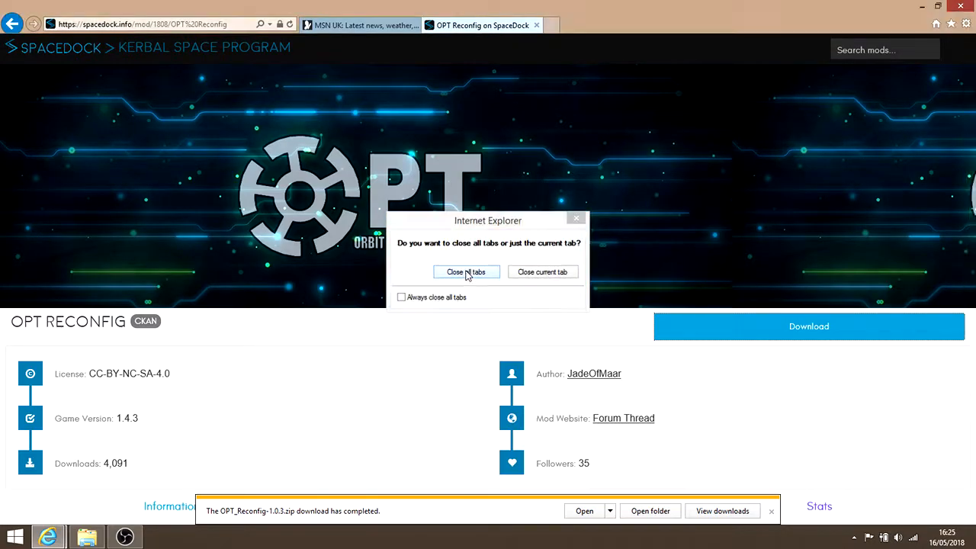
{"action": "left_click", "coordinate": [467, 271]}
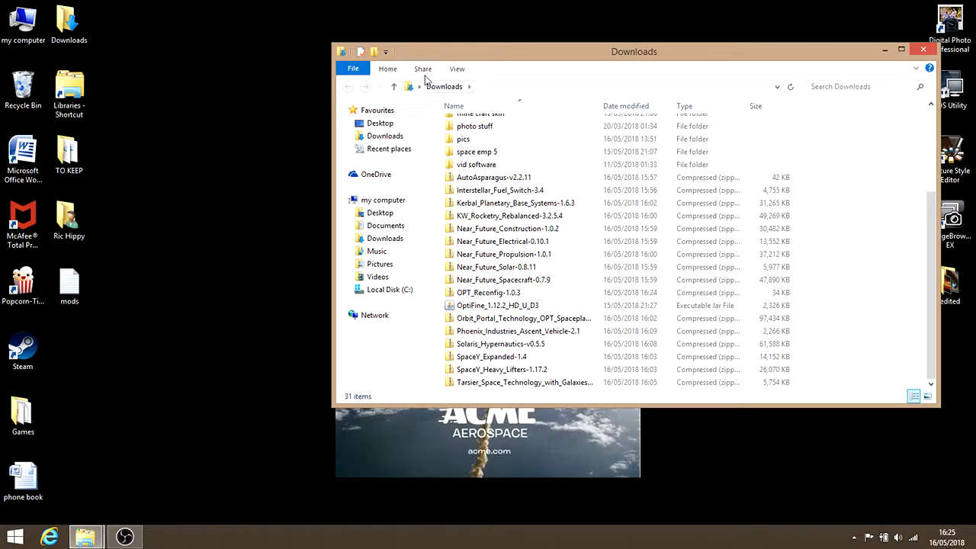
{"action": "mouse_move", "coordinate": [131, 473]}
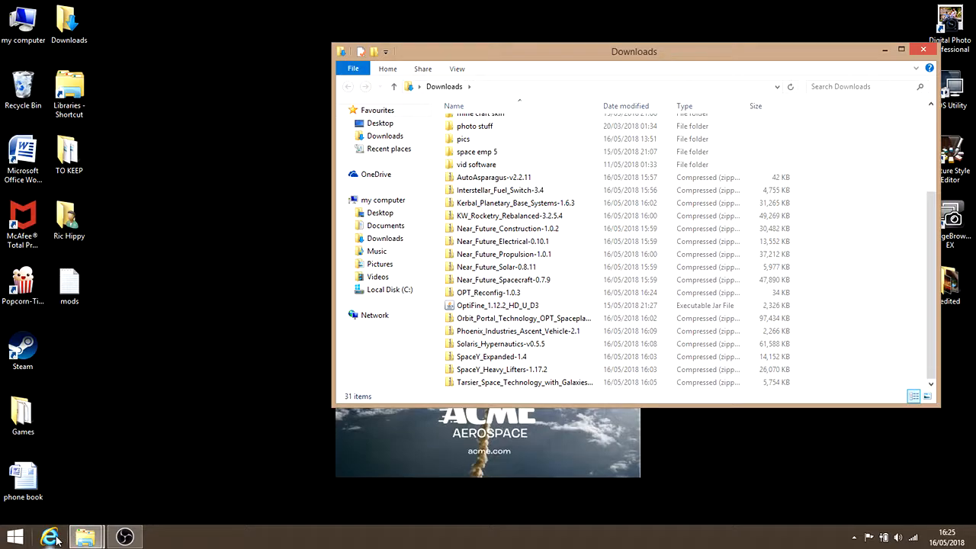
{"action": "mouse_move", "coordinate": [85, 536]}
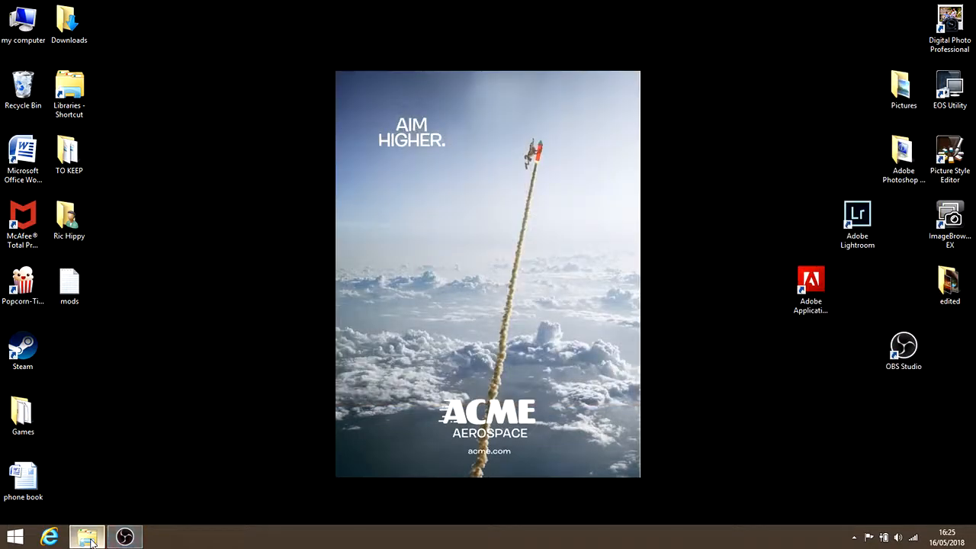
- Start File Explorer and go into Local Disk (C:) then Program Files (x86)
{"action": "left_click", "coordinate": [85, 537]}
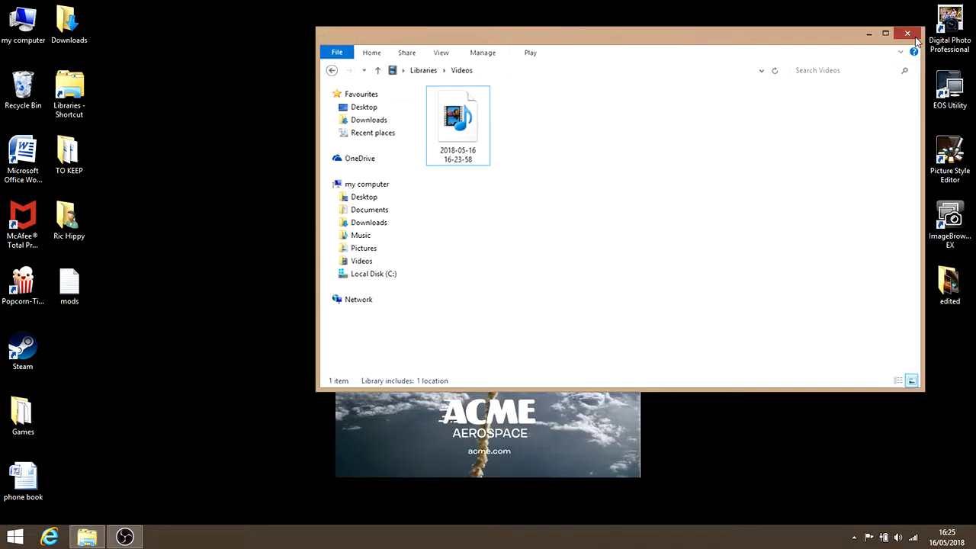
{"action": "left_click", "coordinate": [369, 183]}
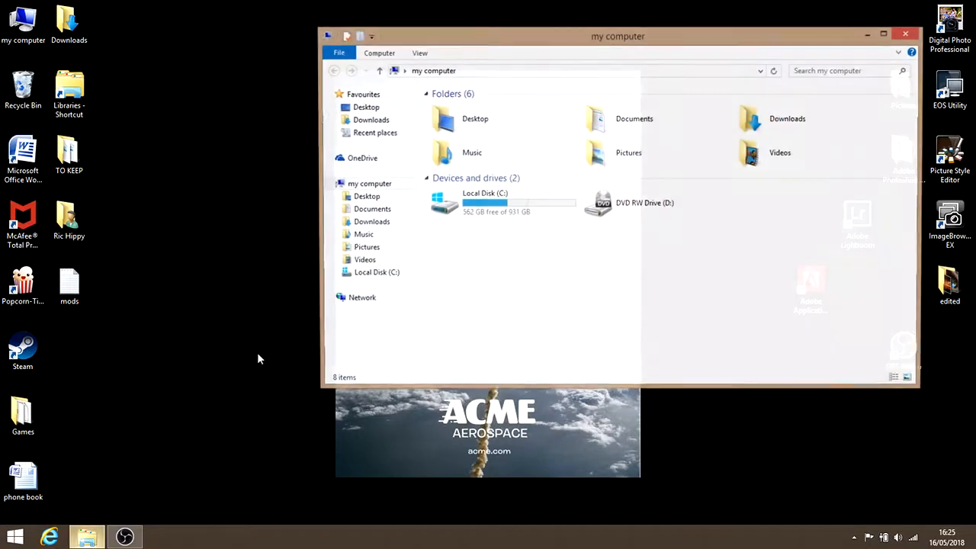
{"action": "double_click", "coordinate": [485, 201]}
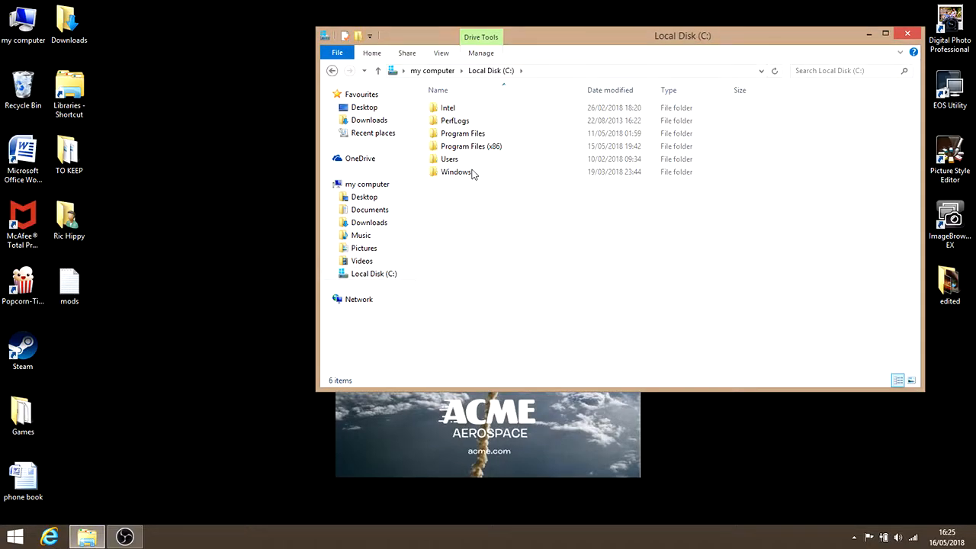
{"action": "left_click", "coordinate": [469, 146]}
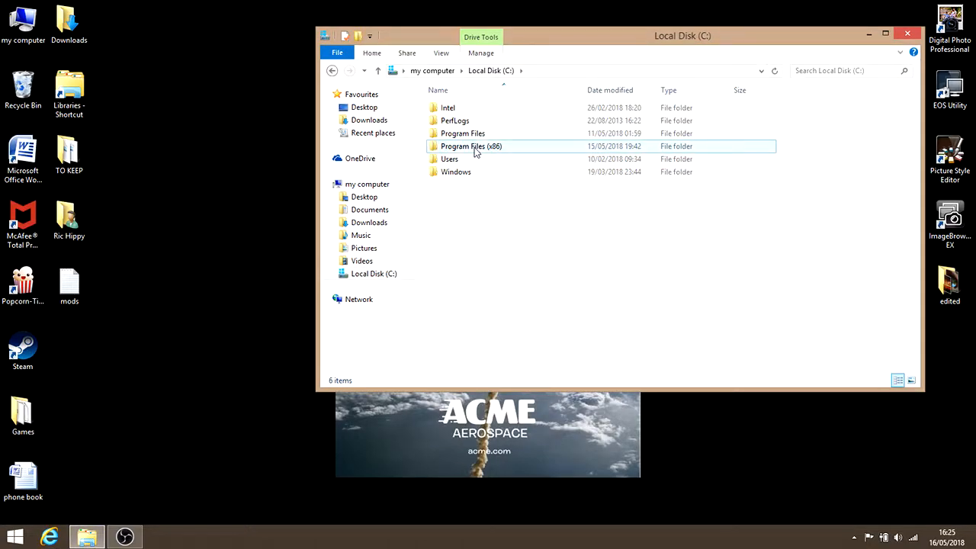
{"action": "double_click", "coordinate": [469, 146]}
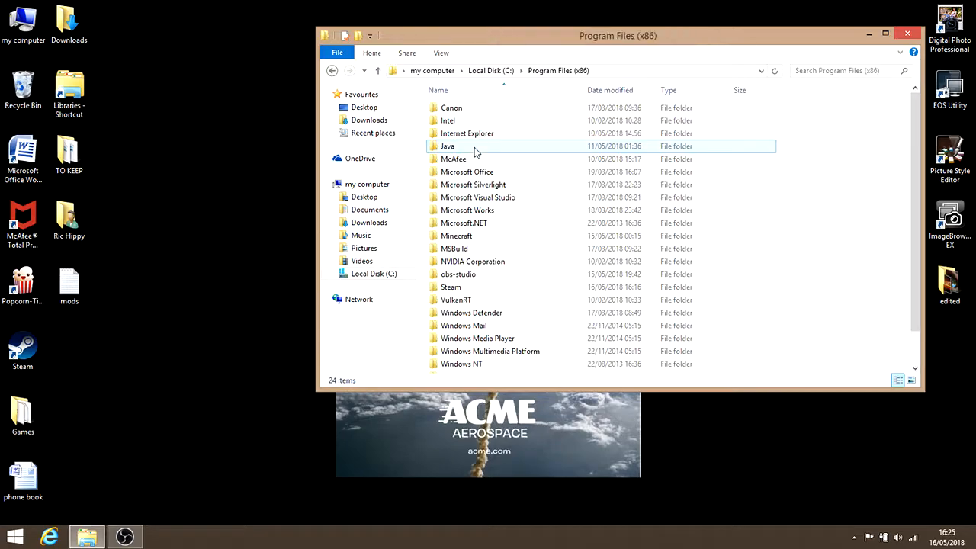
- Continue down through Steam into the steamapps common games folder
{"action": "scroll", "scroll_direction": "down", "scroll_amount": 3}
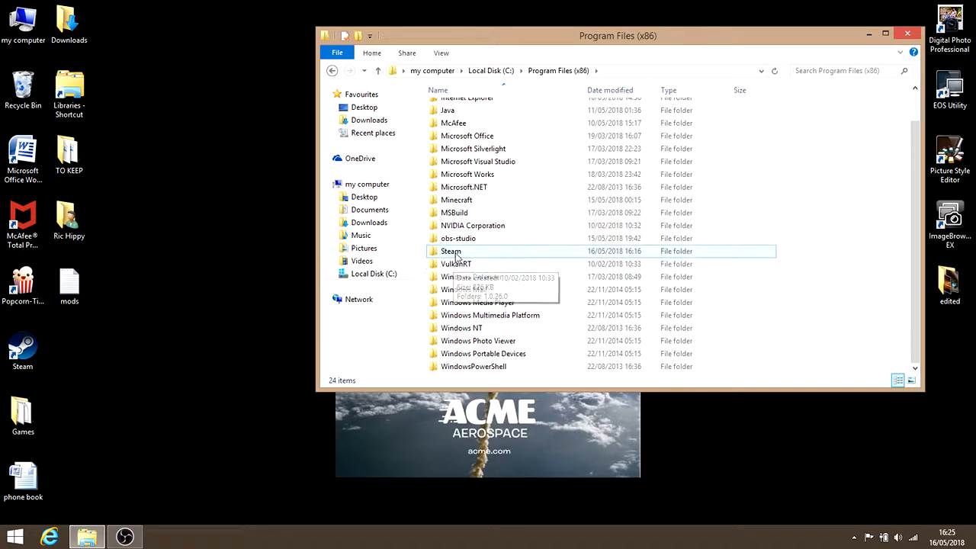
{"action": "double_click", "coordinate": [451, 250]}
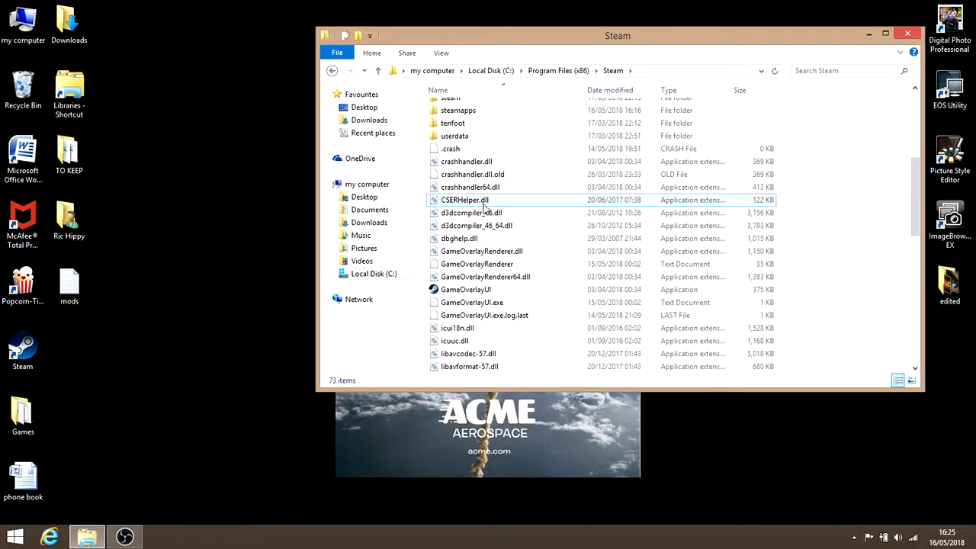
{"action": "double_click", "coordinate": [457, 110]}
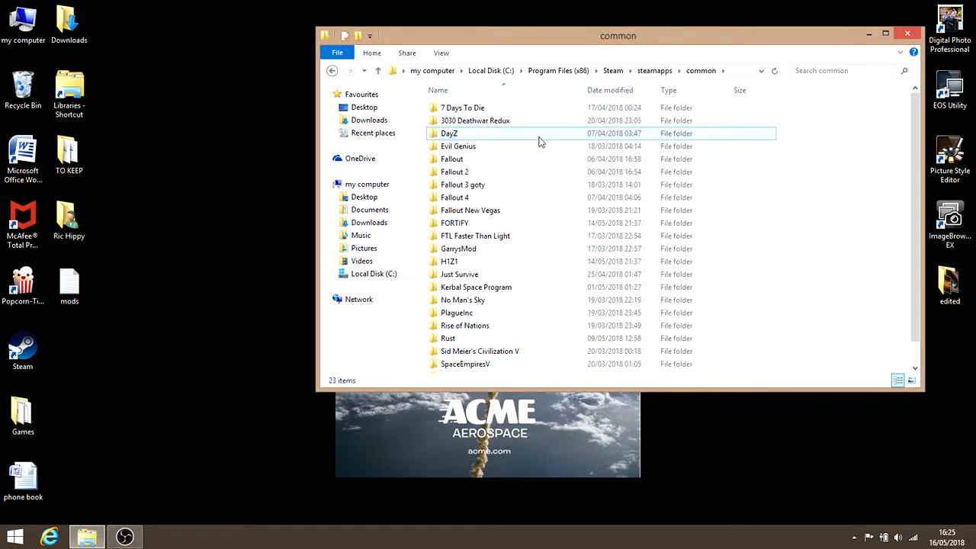
{"action": "scroll", "scroll_direction": "down", "scroll_amount": 3}
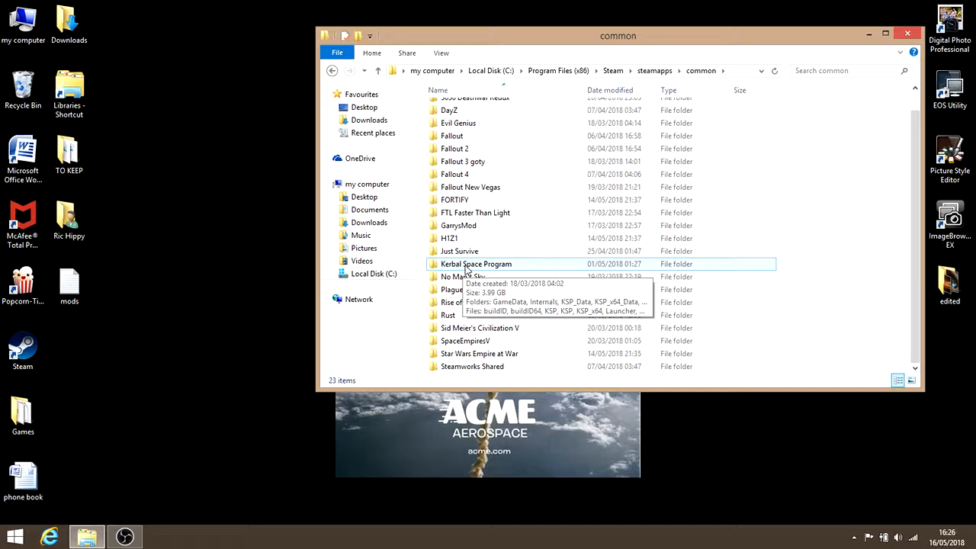
- Return to steamapps, enter the Kerbal Space Program install folder and position its window beside Downloads
{"action": "right_click", "coordinate": [476, 264]}
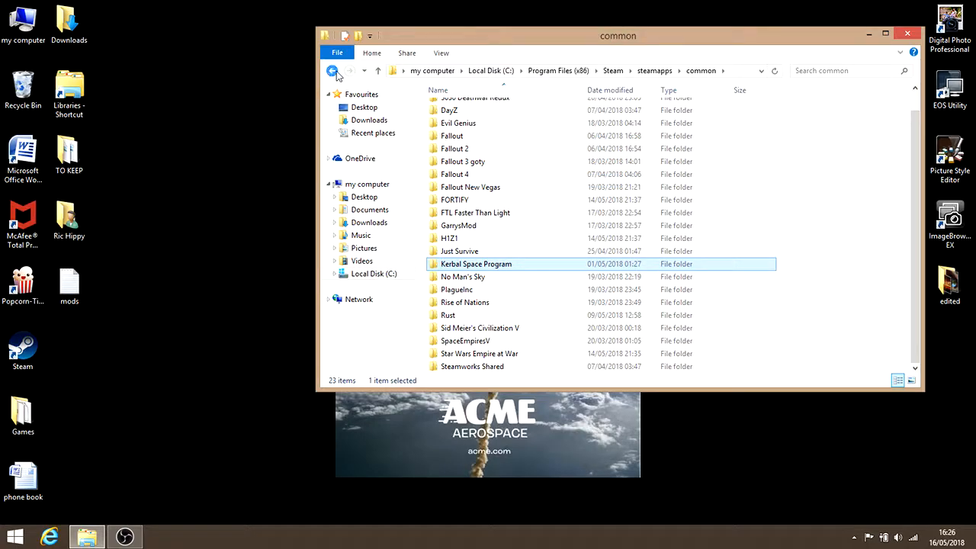
{"action": "left_click", "coordinate": [332, 70]}
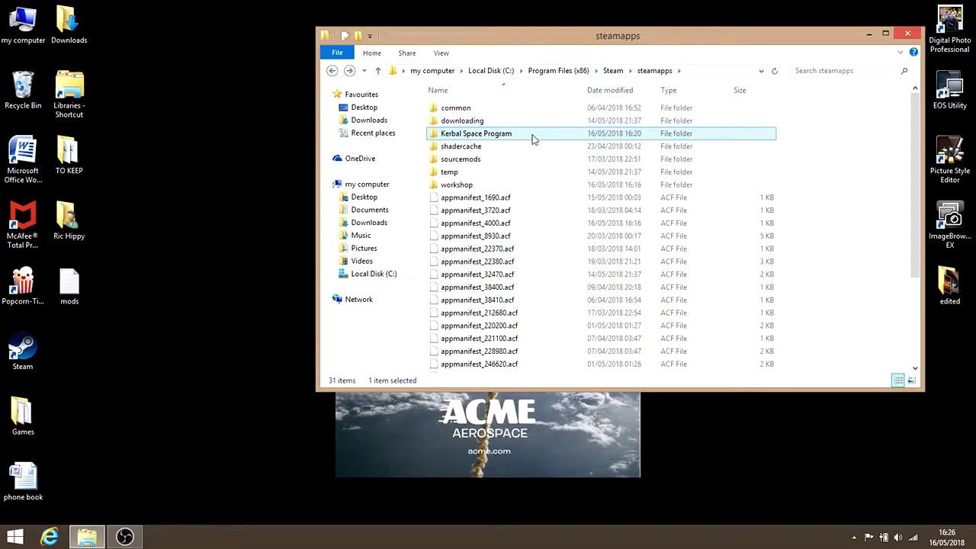
{"action": "double_click", "coordinate": [475, 132]}
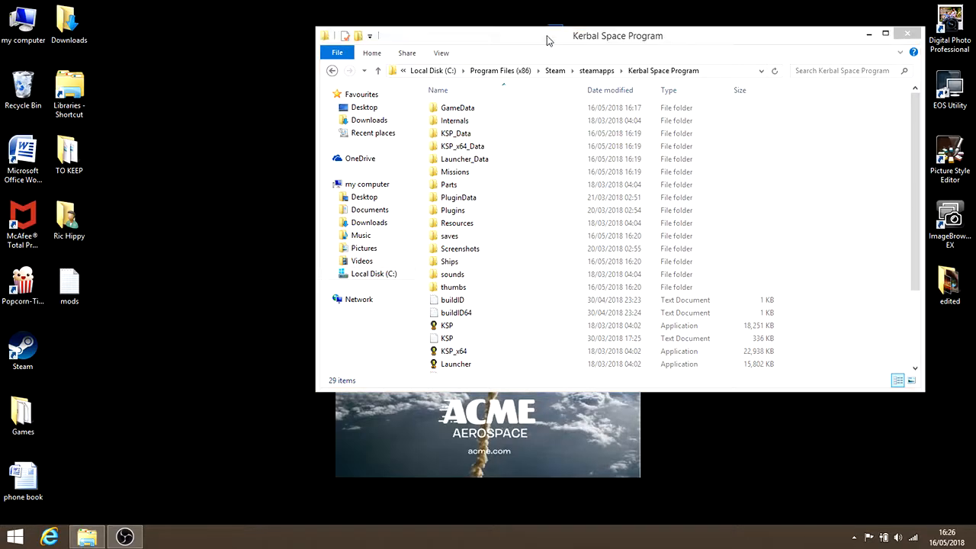
{"action": "left_click_drag", "start_coordinate": [618, 36], "coordinate": [643, 48]}
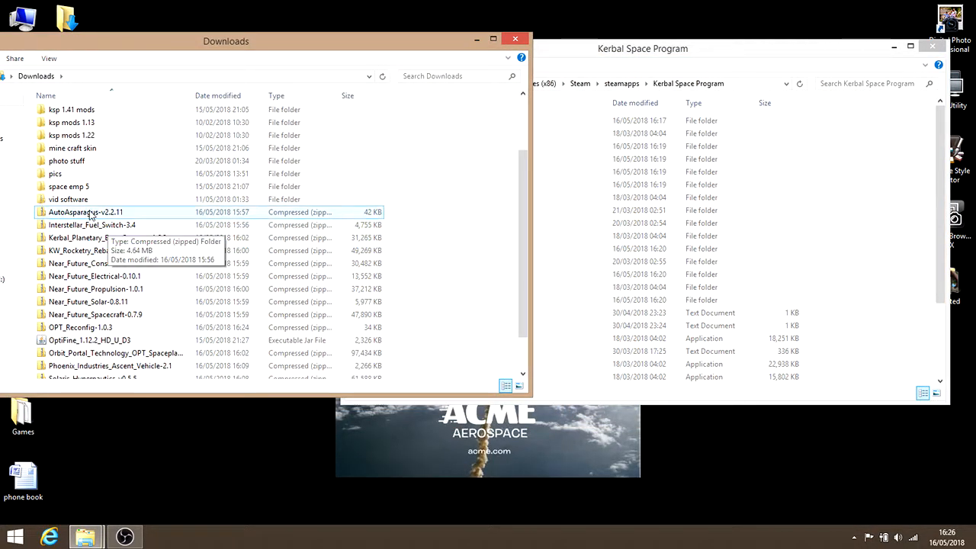
- Look inside the AutoAsparagus folder of the AutoAsparagus-v2.2.11 zip to check its plugin files
{"action": "double_click", "coordinate": [86, 212]}
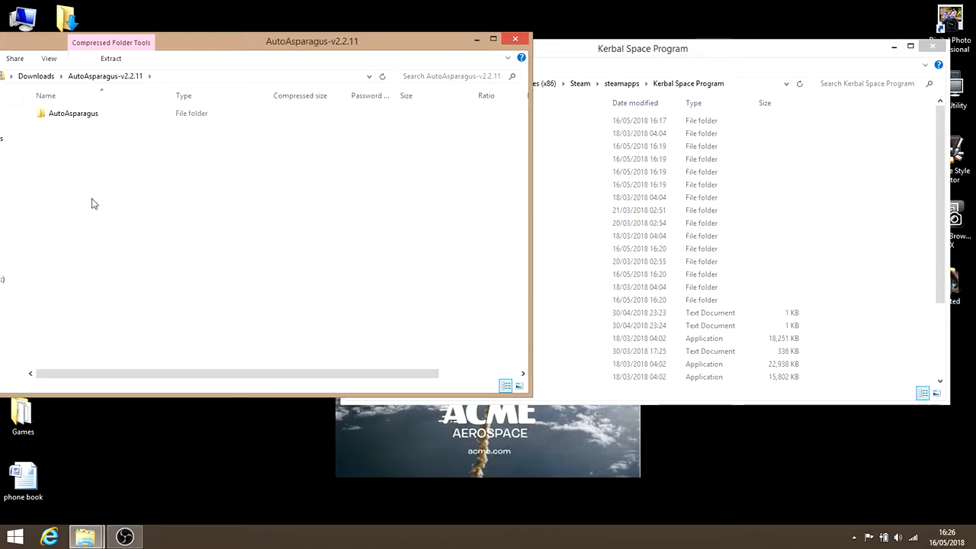
{"action": "left_click", "coordinate": [73, 113]}
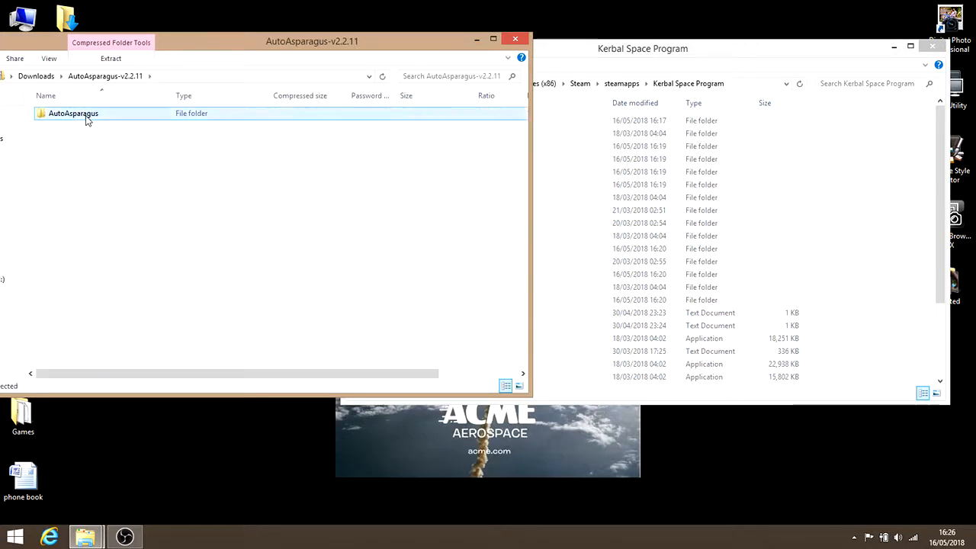
{"action": "double_click", "coordinate": [73, 113]}
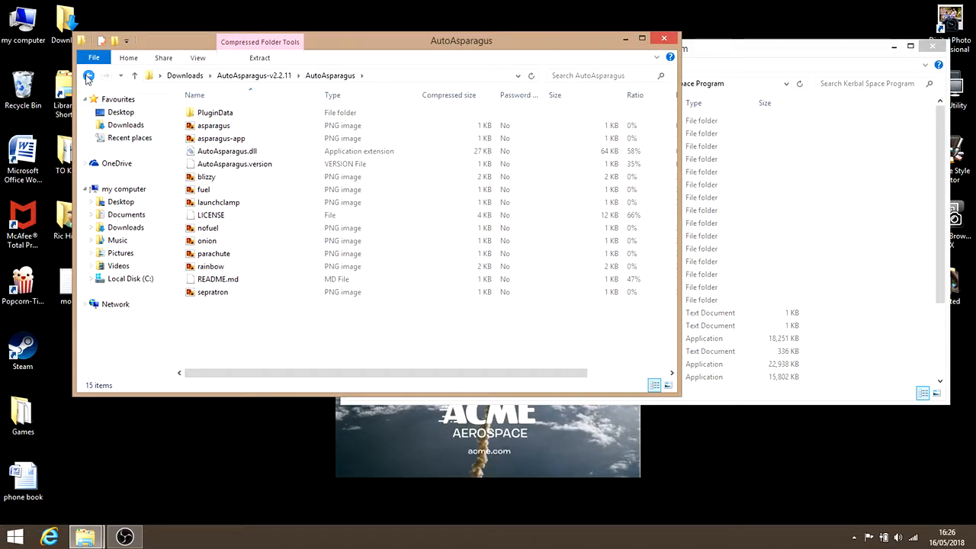
- Go back up to Downloads and reopen the AutoAsparagus-v2.2.11 zip at its top level
{"action": "left_click", "coordinate": [88, 75]}
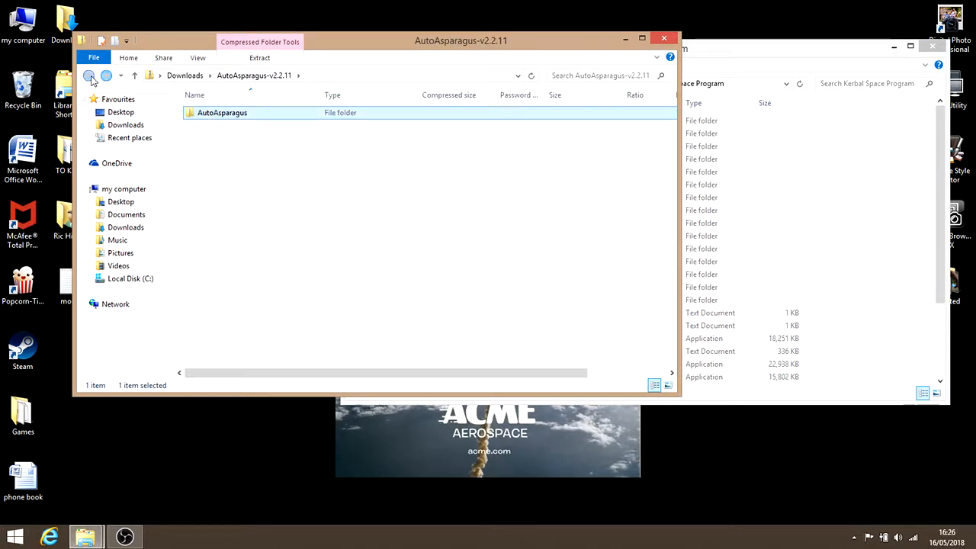
{"action": "left_click", "coordinate": [88, 75]}
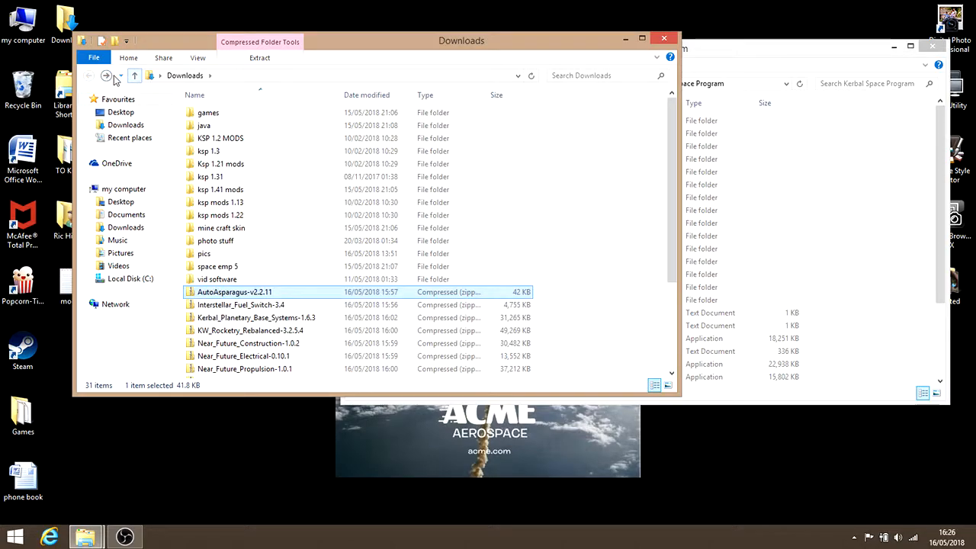
{"action": "mouse_move", "coordinate": [106, 76]}
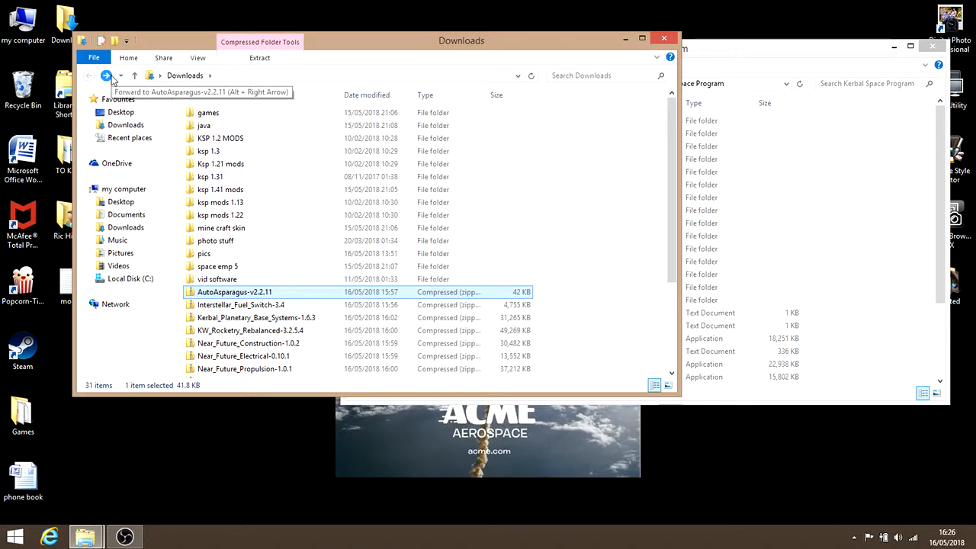
{"action": "mouse_move", "coordinate": [245, 297]}
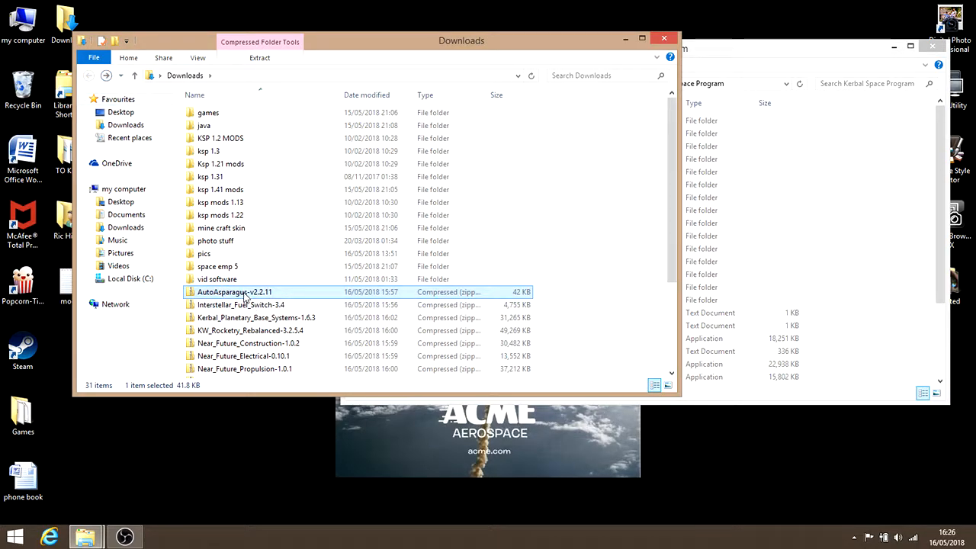
{"action": "double_click", "coordinate": [235, 293]}
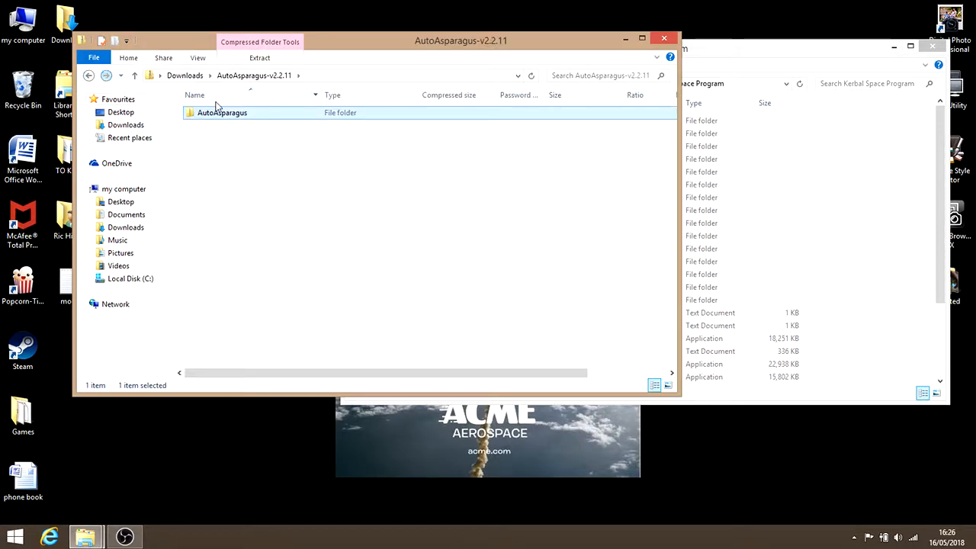
- Copy the AutoAsparagus folder and paste it into the Kerbal Space Program GameData folder
{"action": "right_click", "coordinate": [223, 113]}
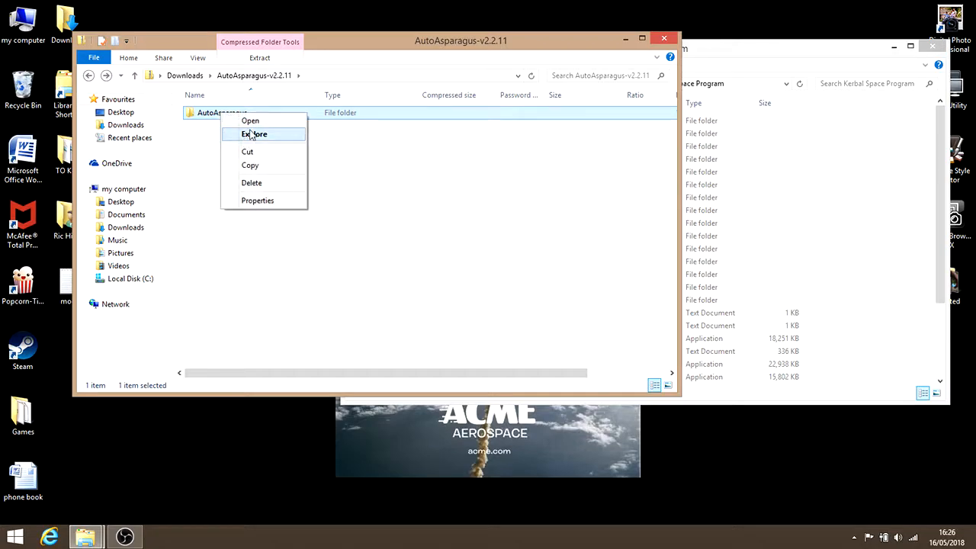
{"action": "left_click", "coordinate": [811, 158]}
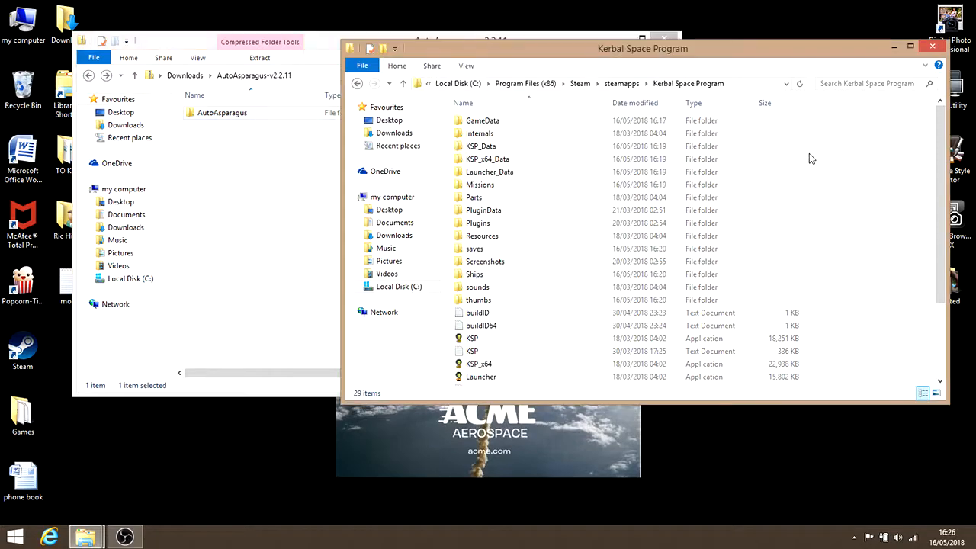
{"action": "left_click", "coordinate": [482, 120]}
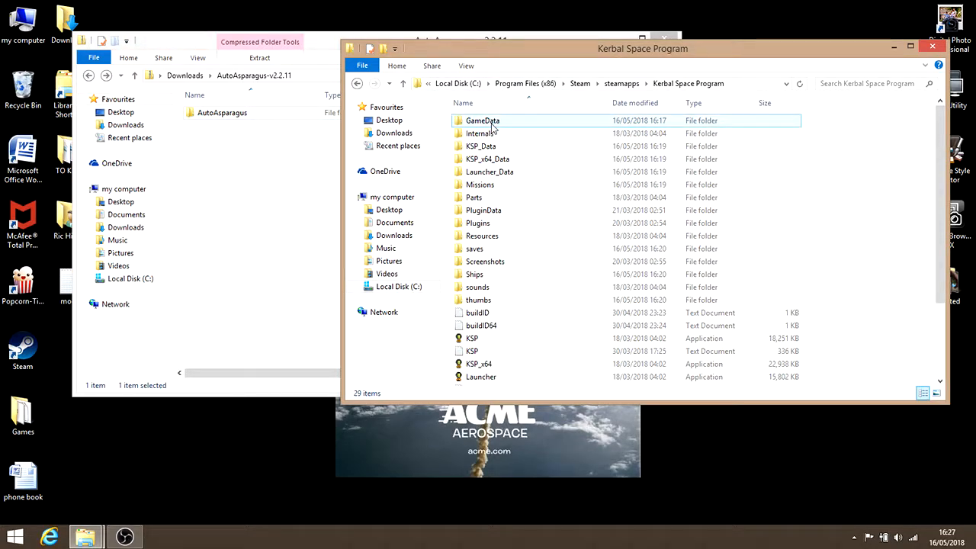
{"action": "double_click", "coordinate": [482, 120]}
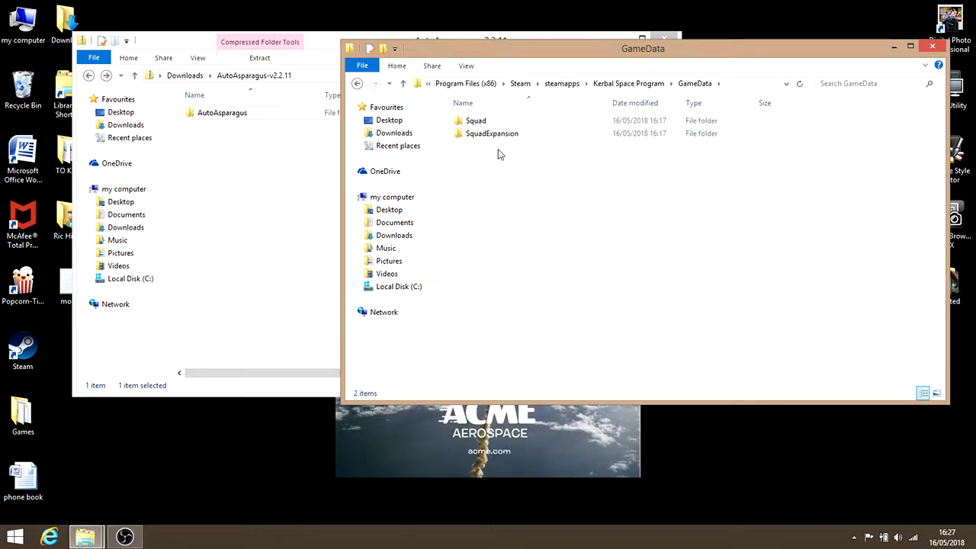
{"action": "right_click", "coordinate": [500, 153]}
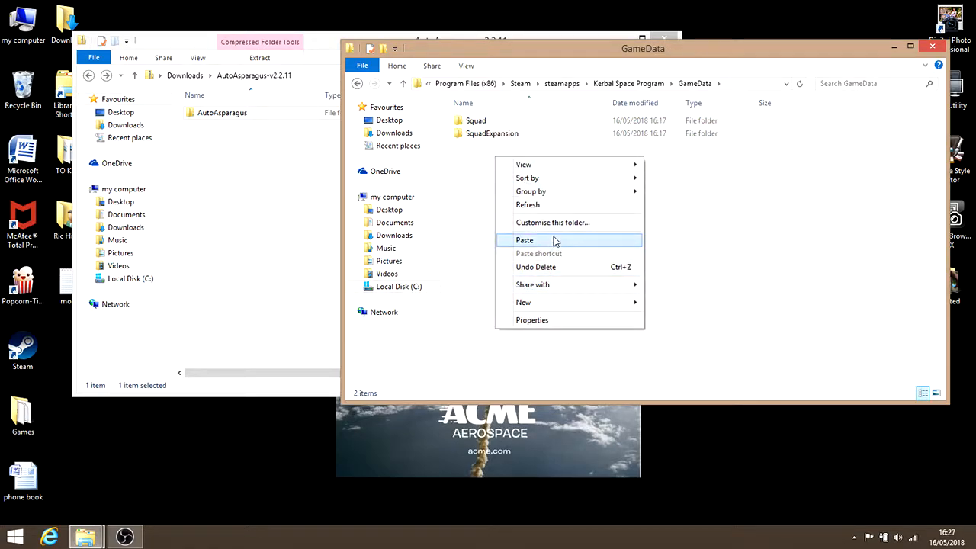
{"action": "left_click", "coordinate": [524, 239]}
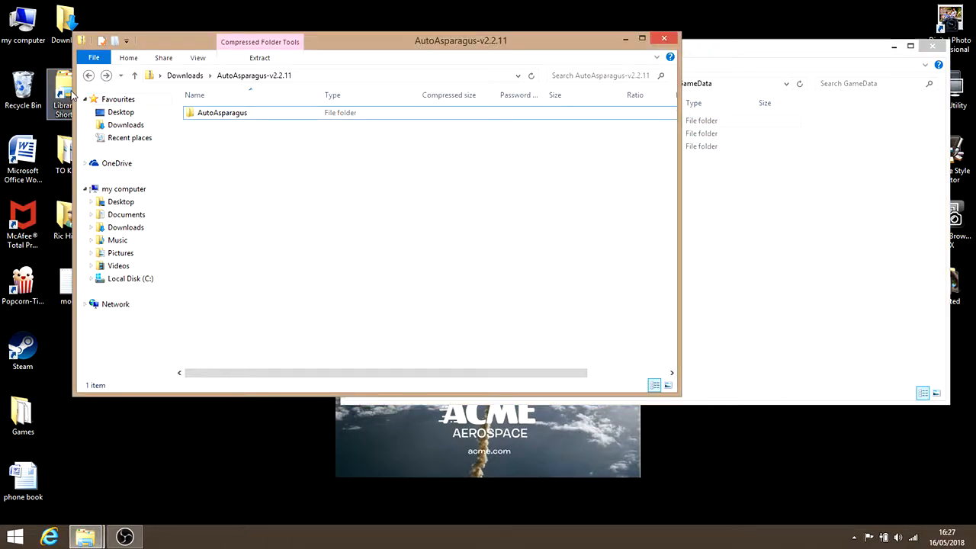
- Back in Downloads, enter the Near_Future_Electrical-0.10.1 zip and select its GameData folder
{"action": "left_click", "coordinate": [88, 74]}
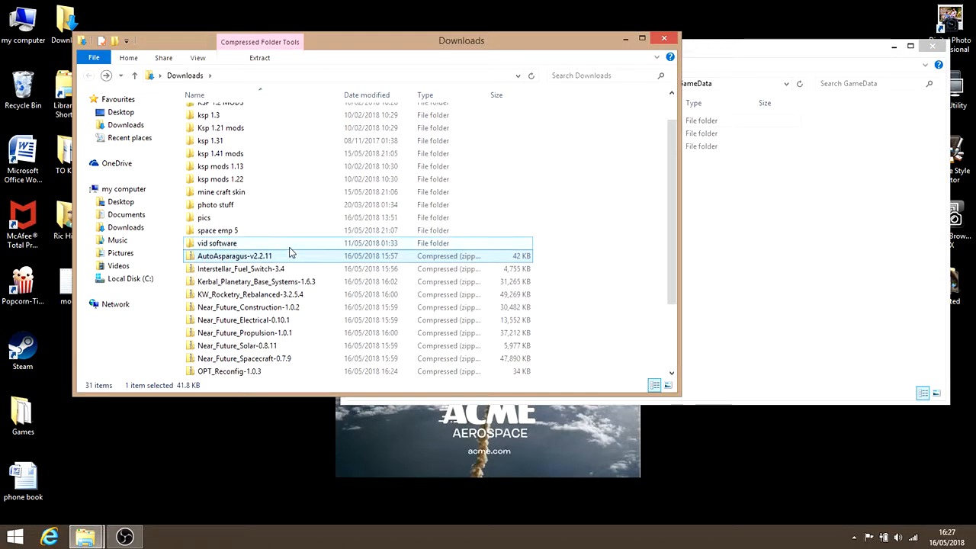
{"action": "double_click", "coordinate": [243, 320]}
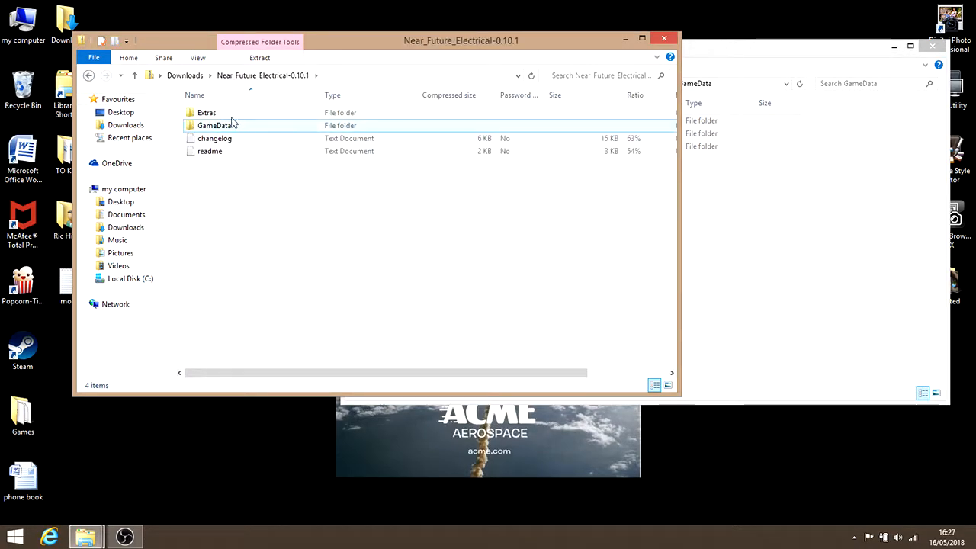
{"action": "left_click", "coordinate": [207, 113]}
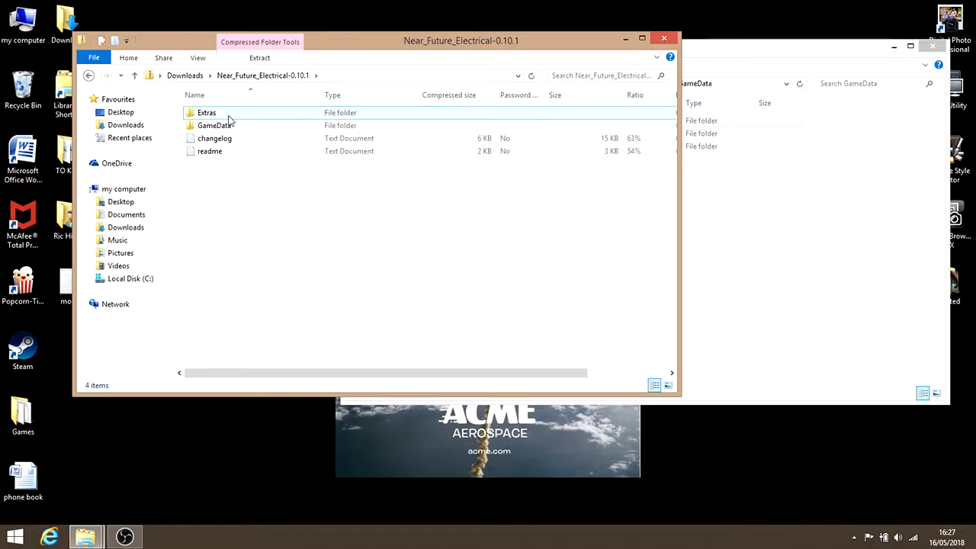
{"action": "left_click", "coordinate": [214, 125]}
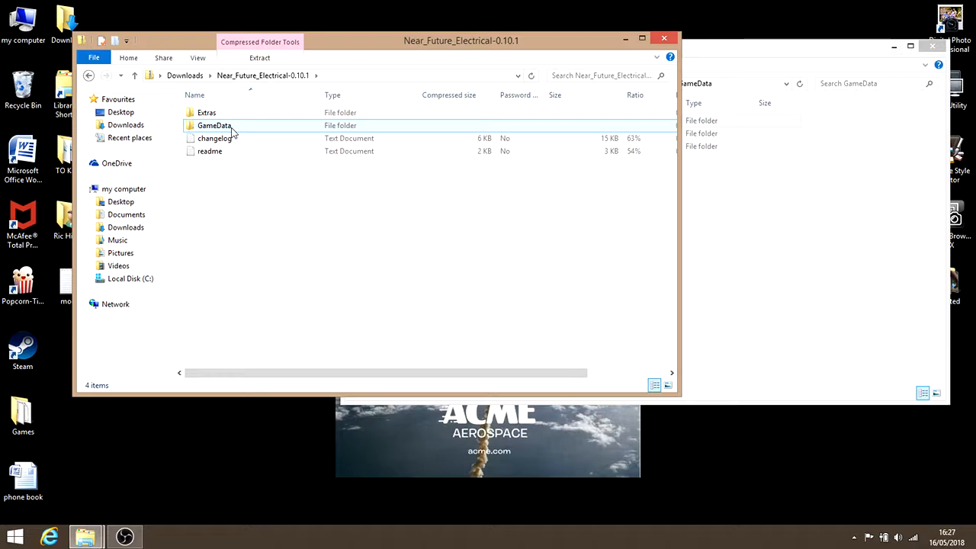
{"action": "left_click", "coordinate": [213, 125]}
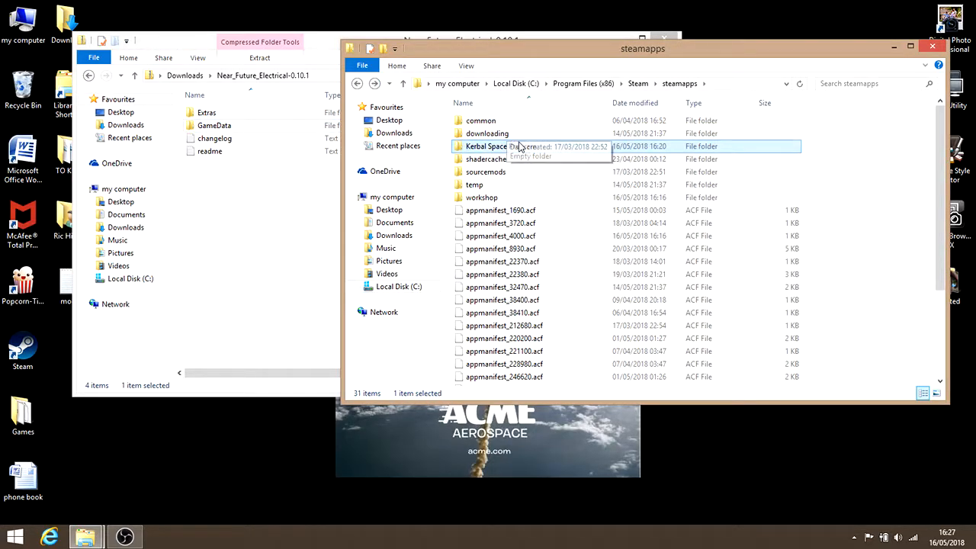
- Paste the Near Future Electrical GameData onto the Kerbal Space Program folder, let the copy finish, then enter that folder
{"action": "right_click", "coordinate": [485, 146]}
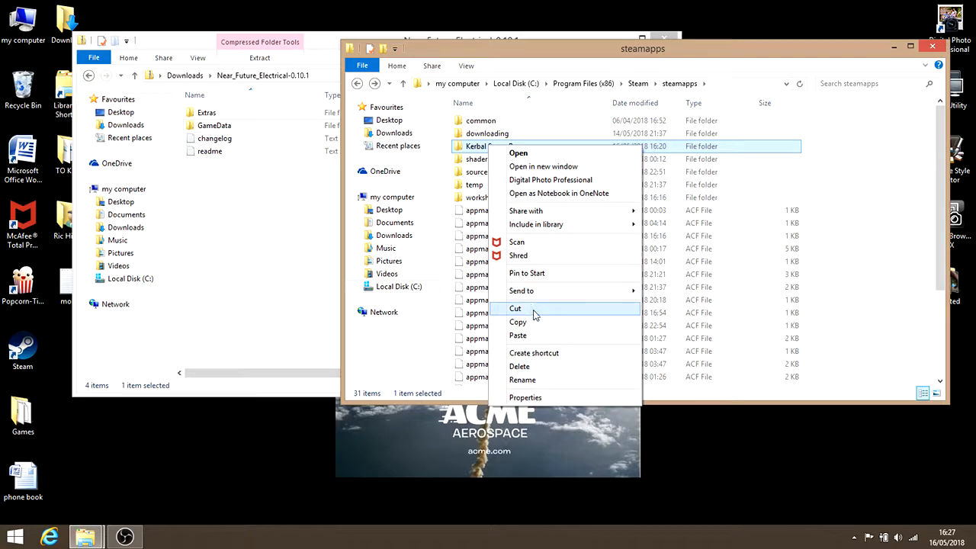
{"action": "mouse_move", "coordinate": [534, 320]}
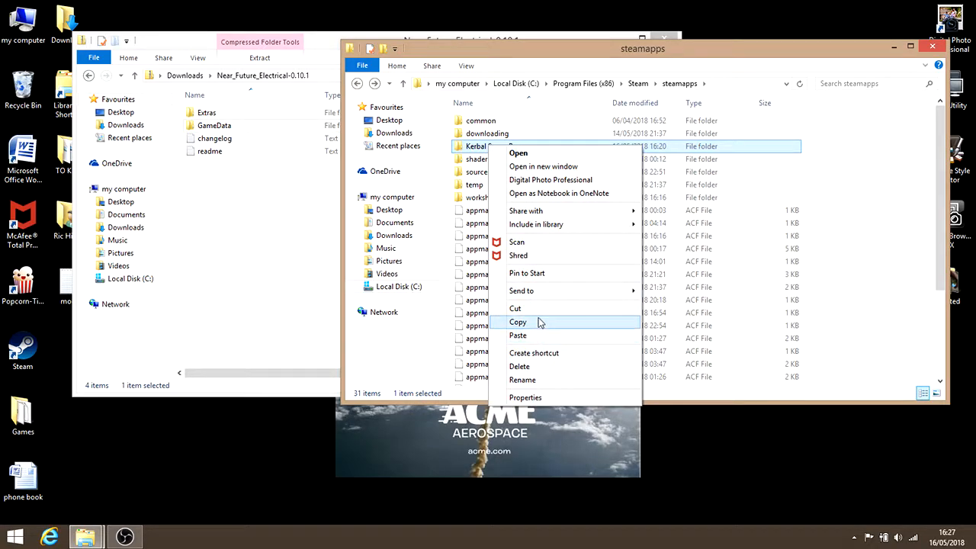
{"action": "left_click", "coordinate": [517, 335]}
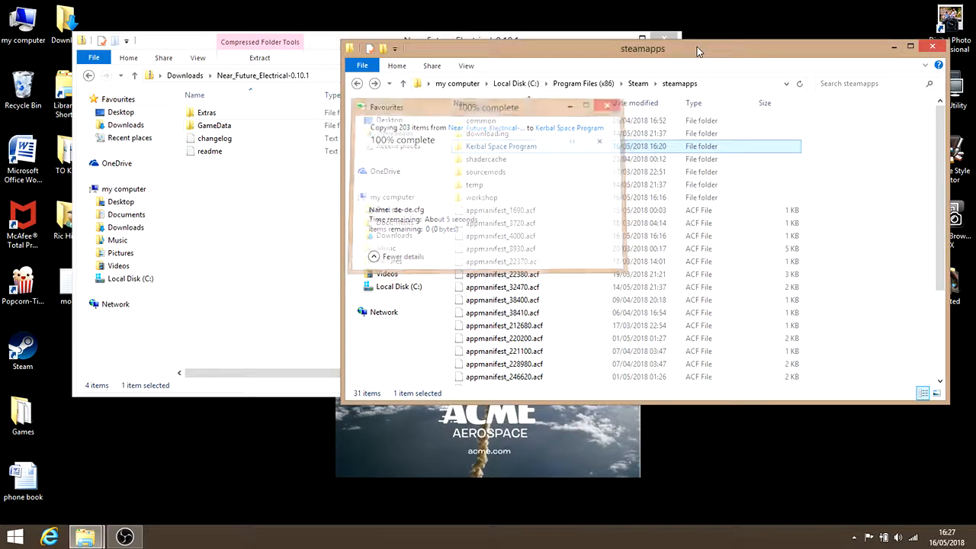
{"action": "double_click", "coordinate": [500, 147]}
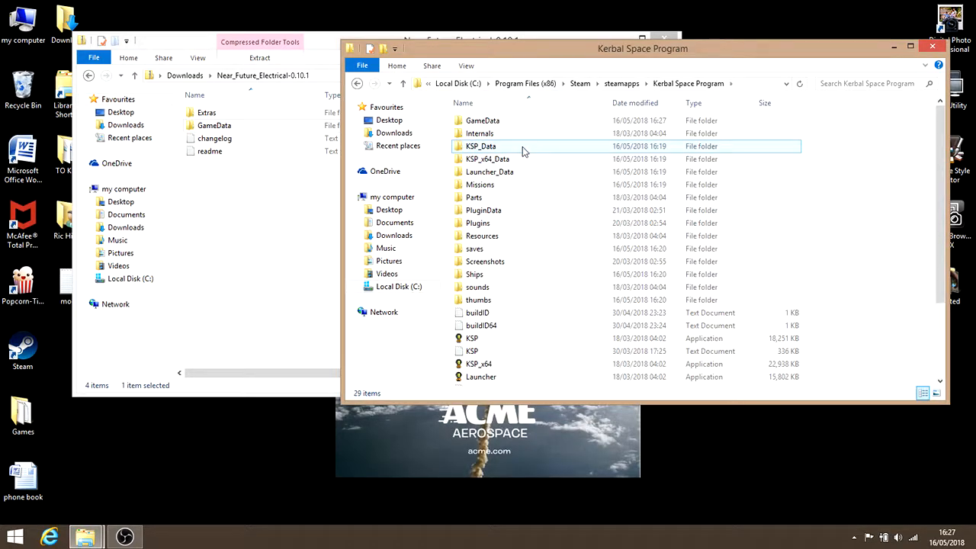
- Enter GameData showing NearFutureElectrical, AutoAsparagus and the other mods, close the zip window and centre the GameData window
{"action": "double_click", "coordinate": [482, 121]}
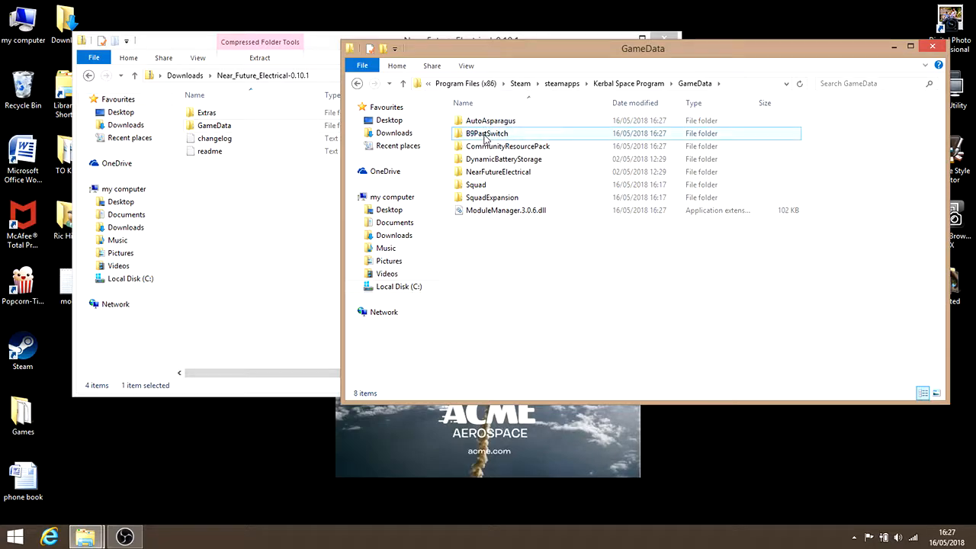
{"action": "left_click", "coordinate": [497, 170]}
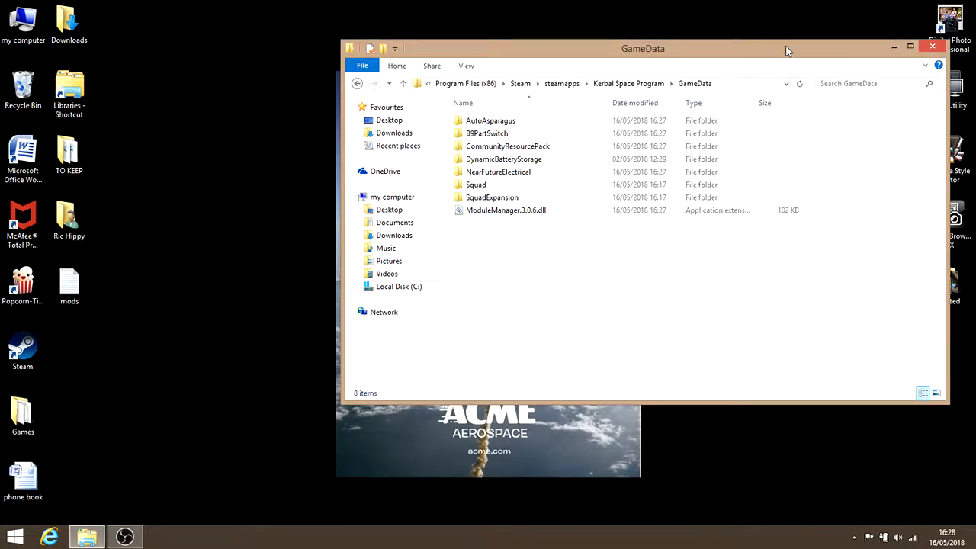
{"action": "left_click_drag", "start_coordinate": [643, 48], "coordinate": [464, 34]}
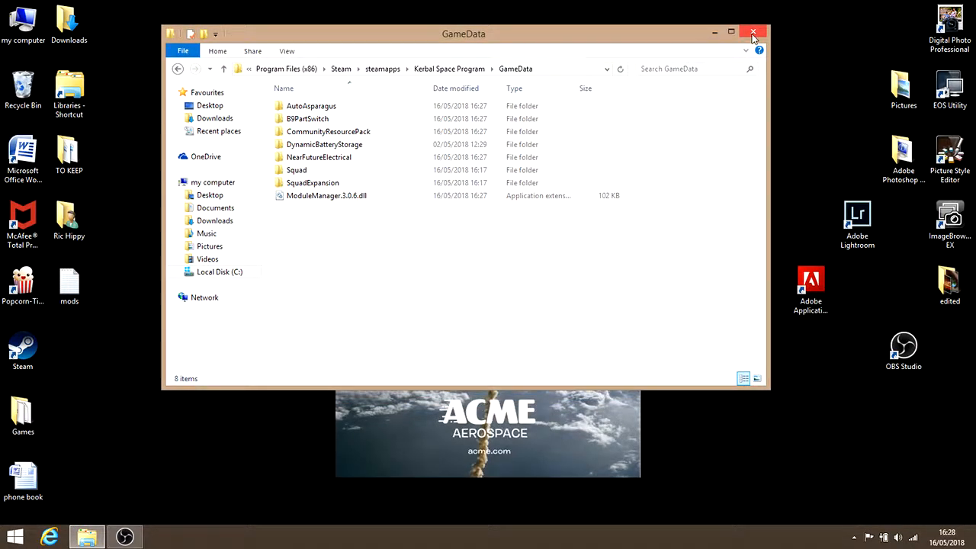